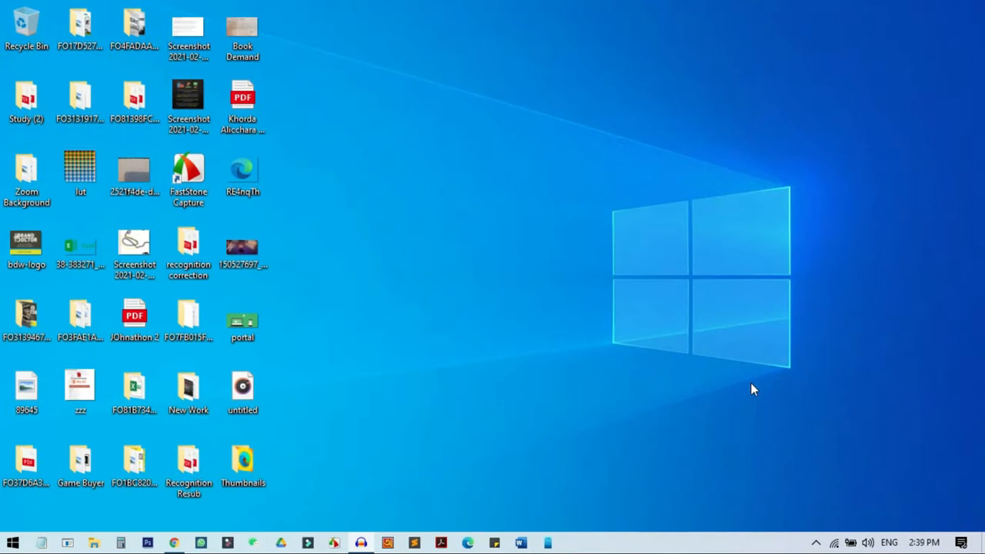
pyautogui.moveTo(638, 452)
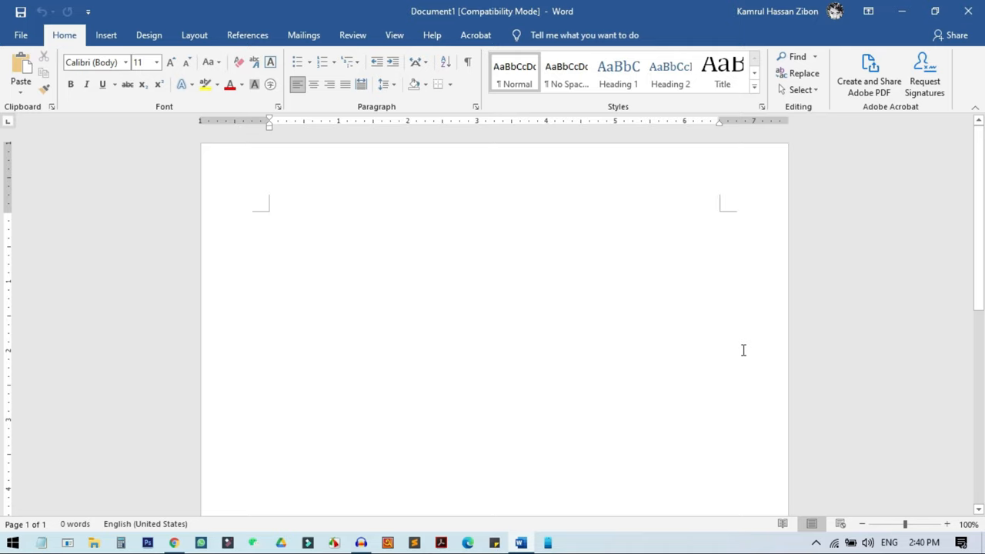
# Add the 28-point placeholder text 'djfska' and show the Design options.
pyautogui.write('djfska')
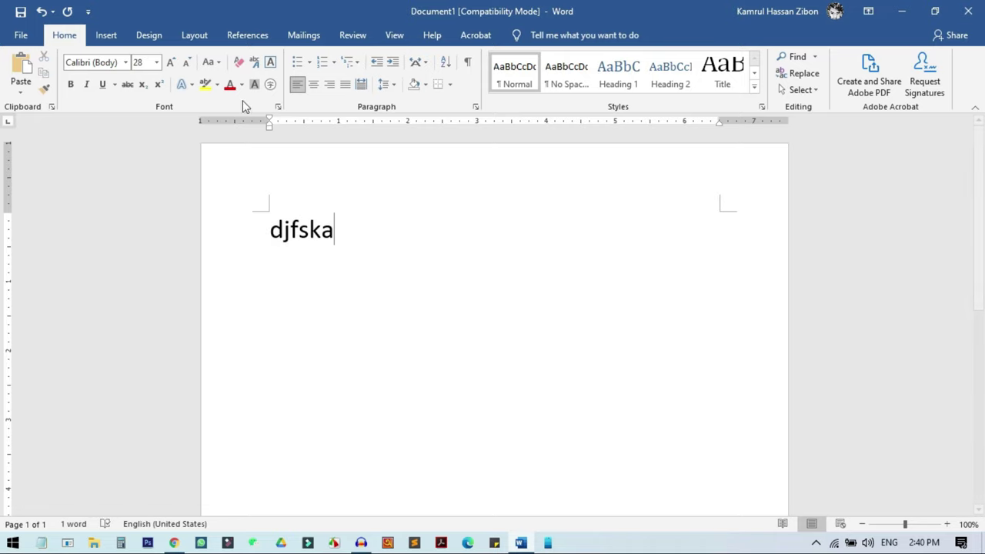
pyautogui.click(148, 35)
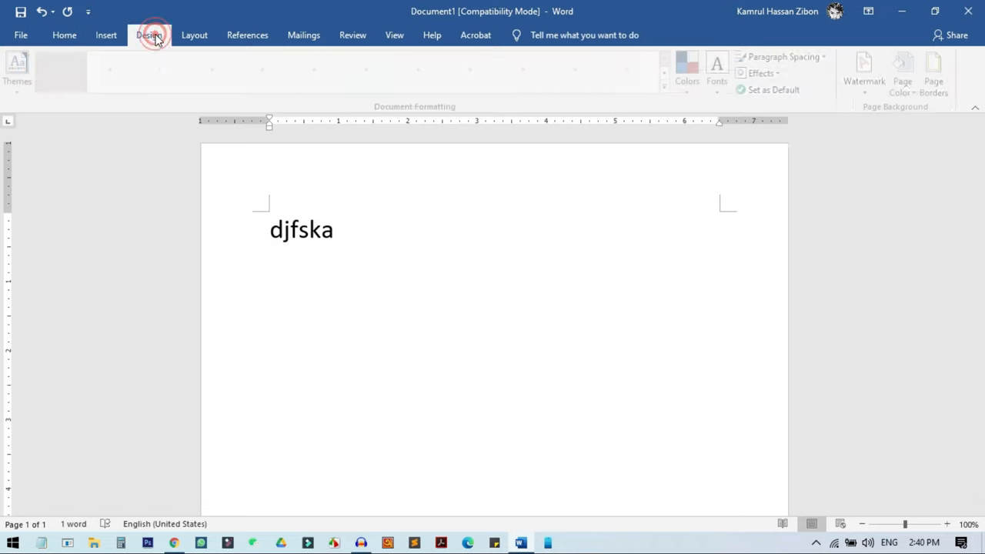
pyautogui.click(146, 35)
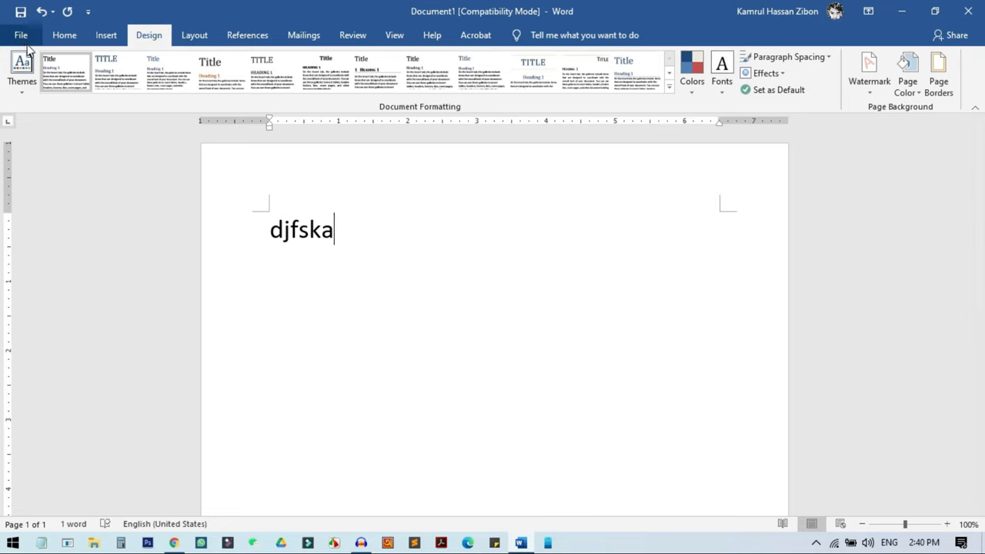
pyautogui.click(23, 35)
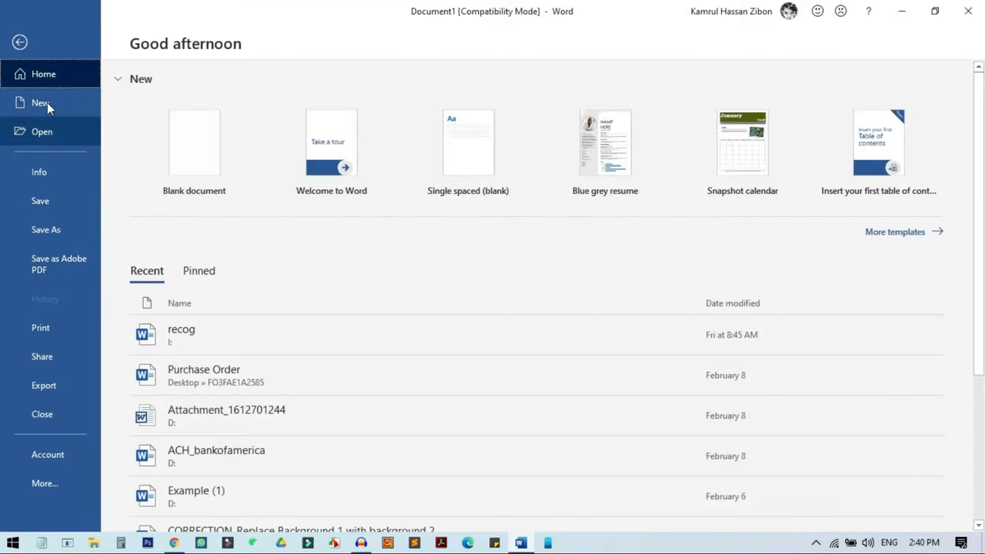
pyautogui.click(46, 455)
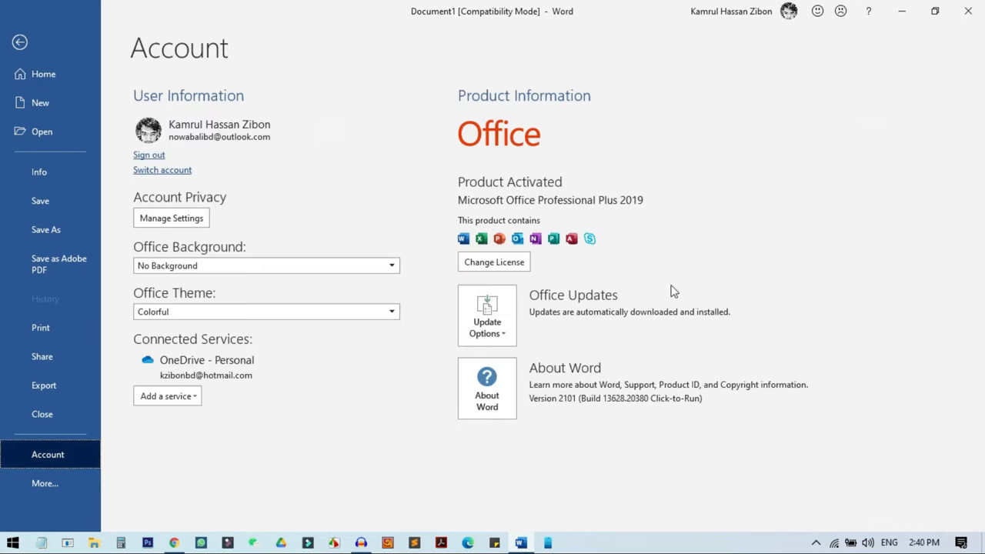
pyautogui.moveTo(620, 211)
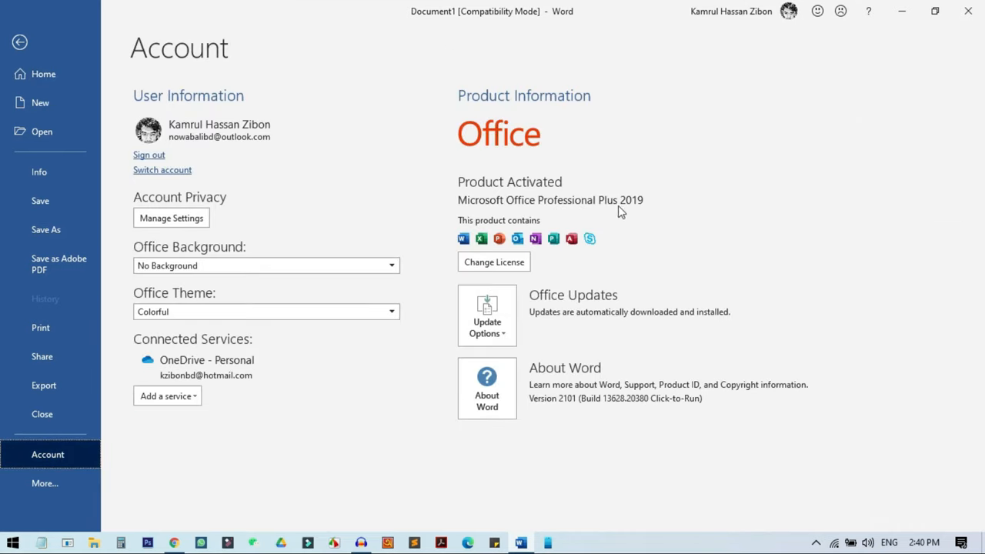
pyautogui.moveTo(546, 213)
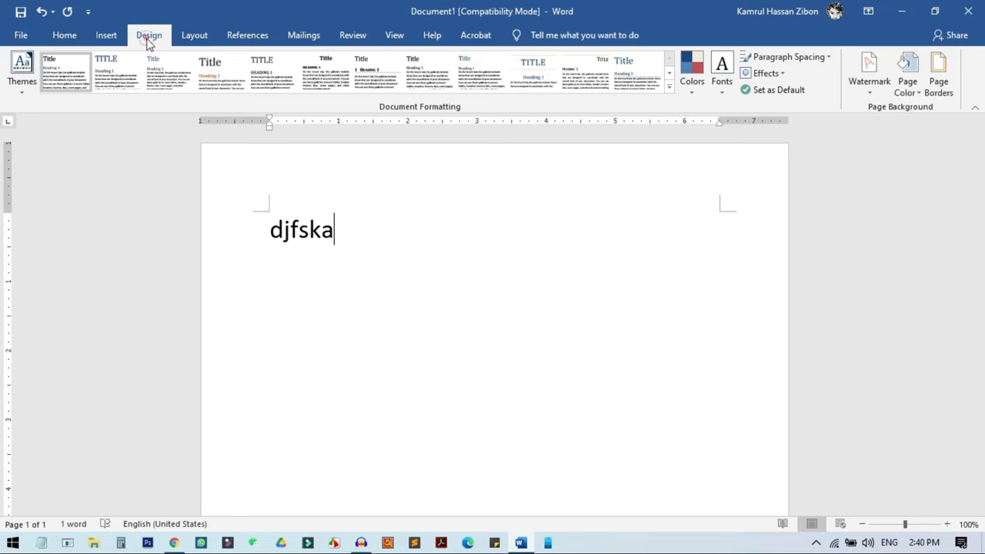
pyautogui.click(63, 35)
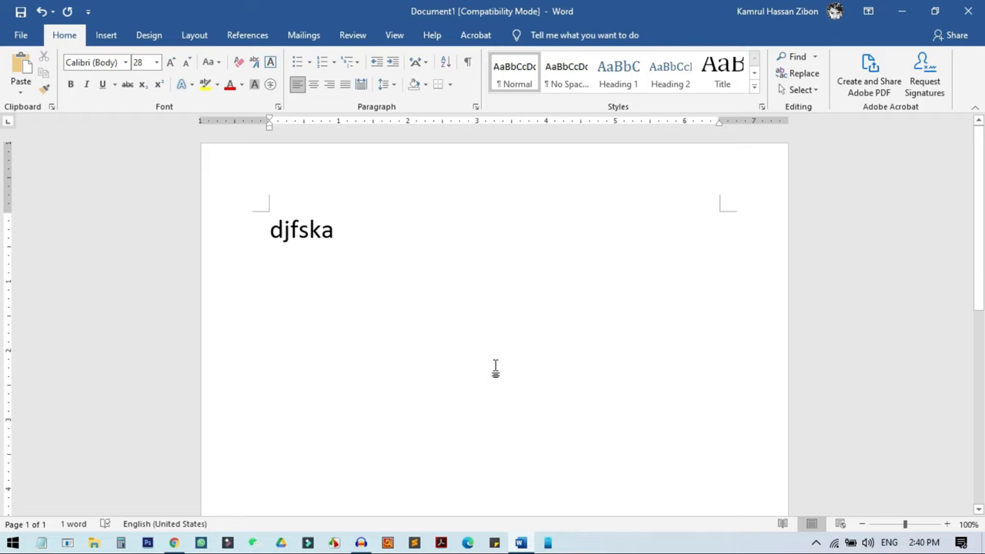
pyautogui.moveTo(432, 318)
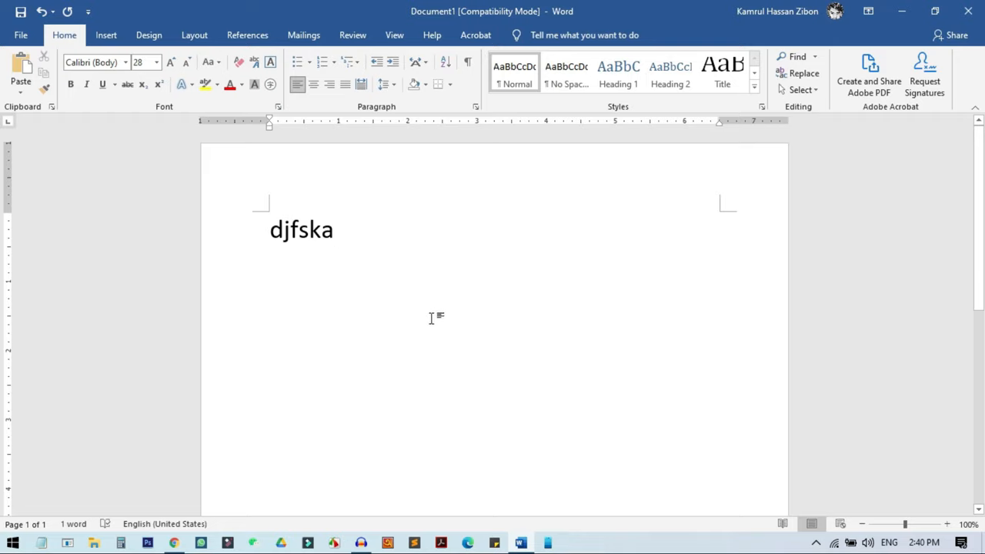
pyautogui.click(149, 36)
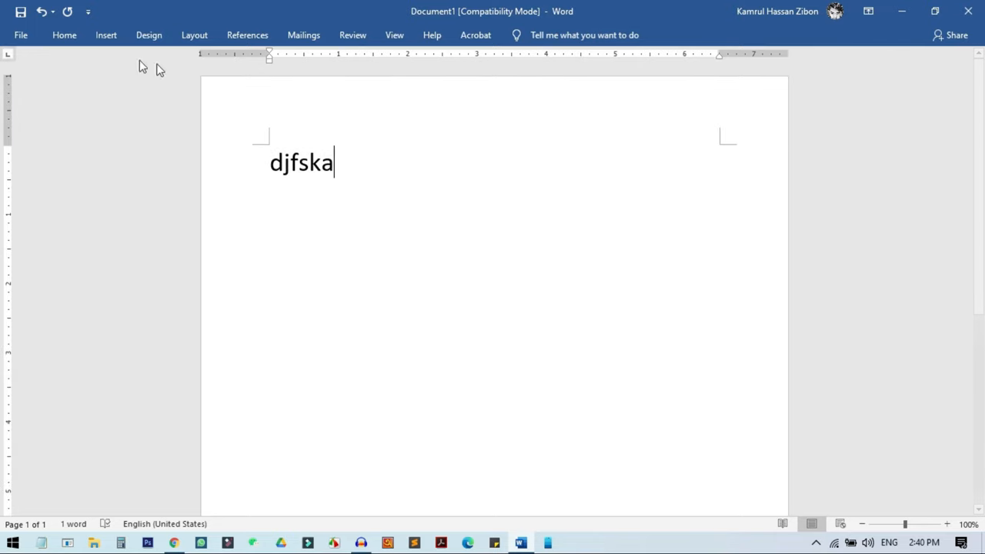
pyautogui.click(64, 35)
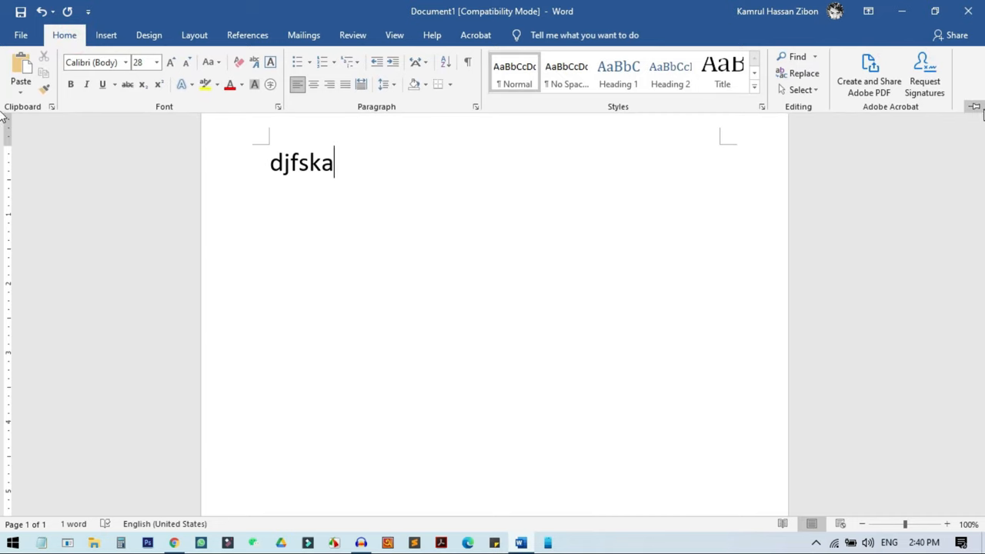
pyautogui.click(148, 34)
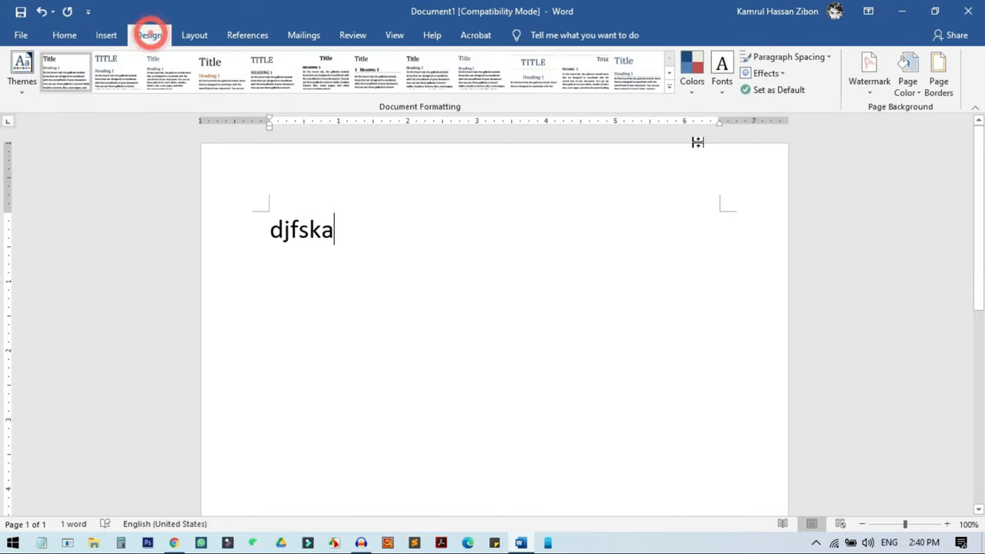
pyautogui.moveTo(909, 72)
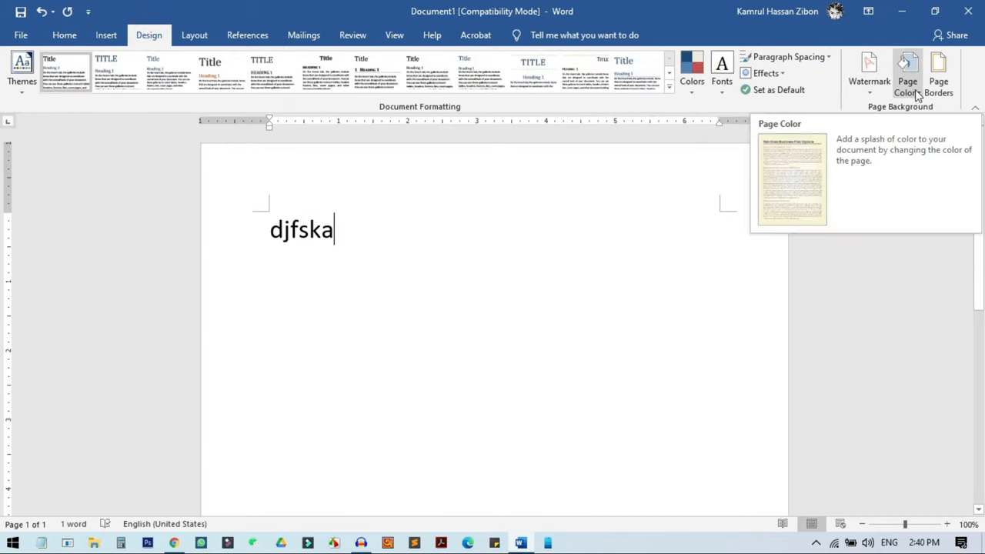
# Set the page colour to Black from the Theme Colors.
pyautogui.click(910, 69)
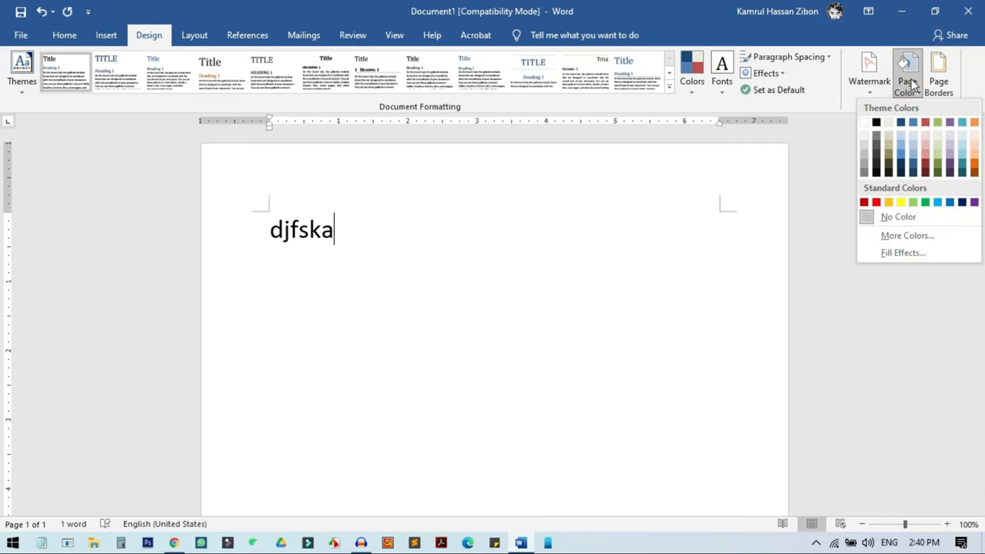
pyautogui.click(875, 123)
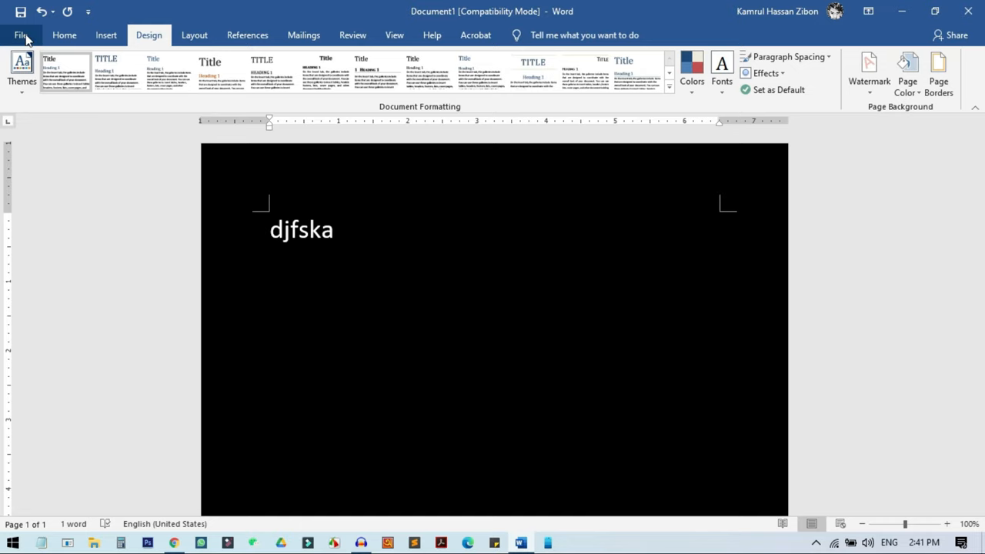
# Set the Office Theme to Black in Account settings and return to the document.
pyautogui.click(20, 36)
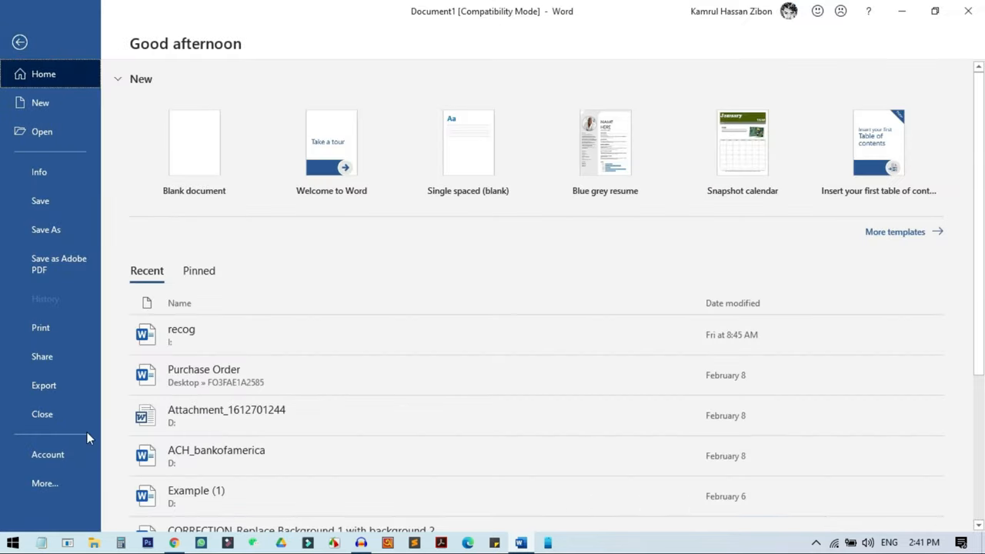
pyautogui.click(47, 455)
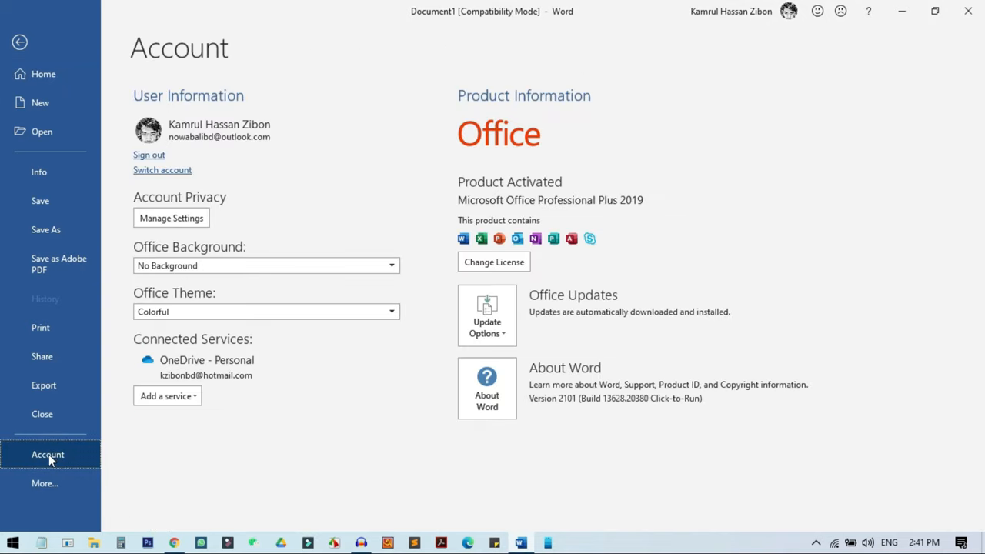
pyautogui.moveTo(139, 303)
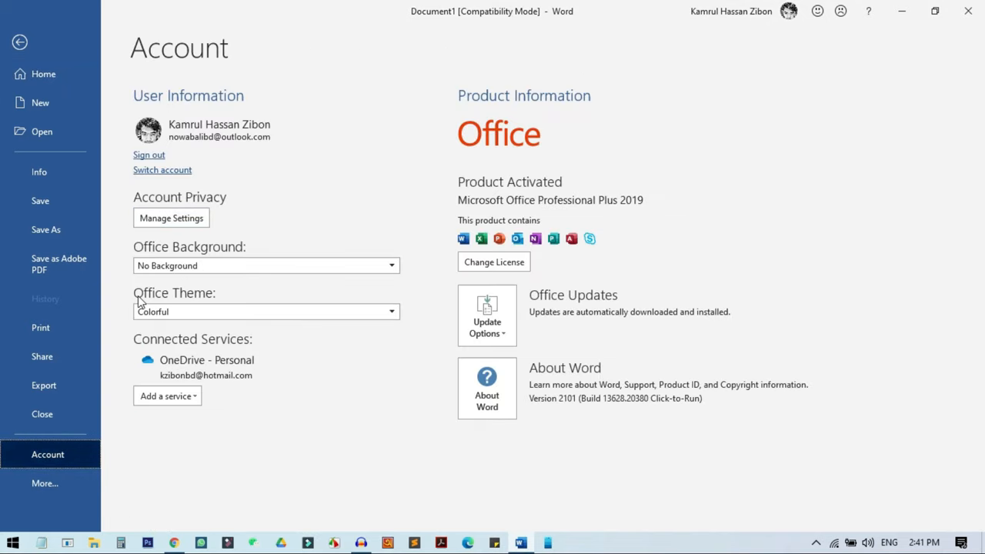
pyautogui.moveTo(206, 307)
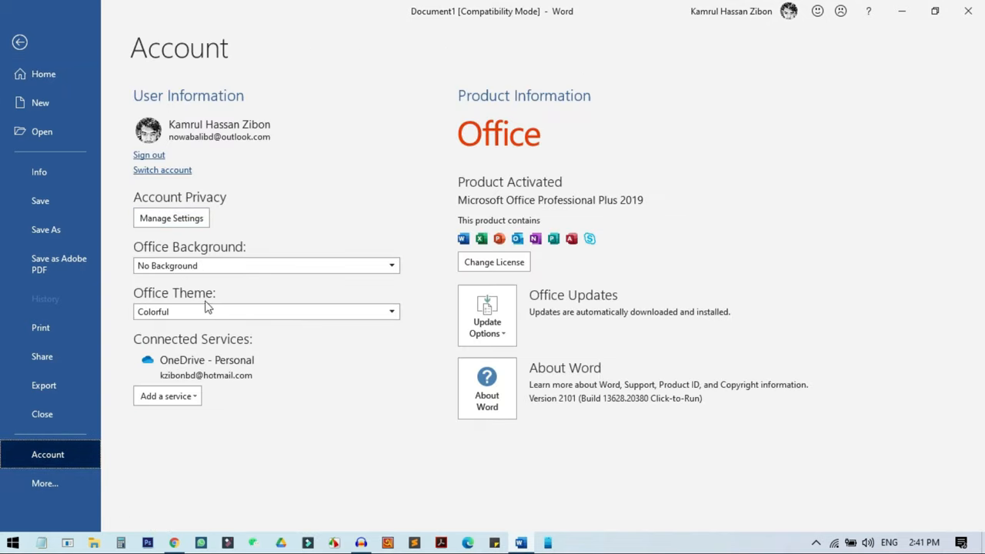
pyautogui.moveTo(195, 292)
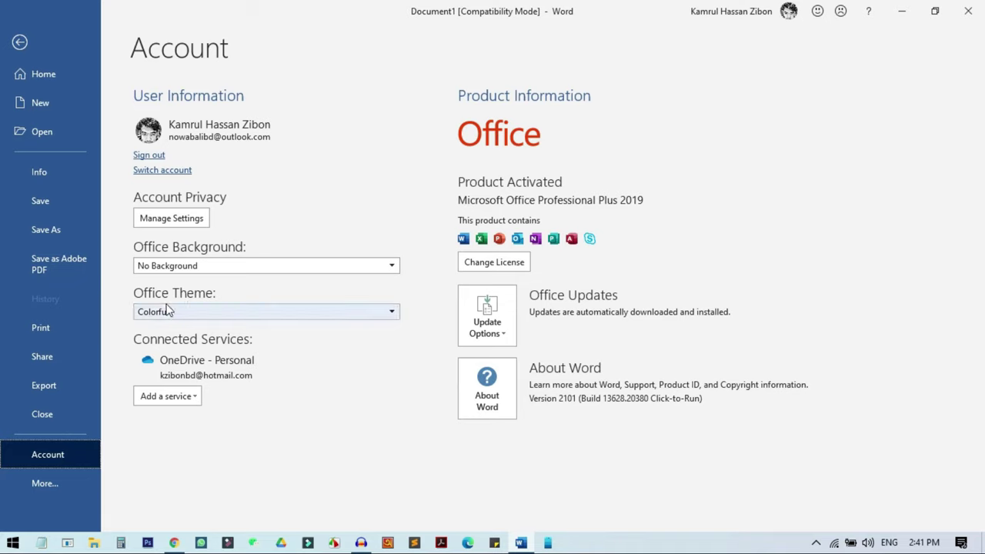
pyautogui.moveTo(194, 314)
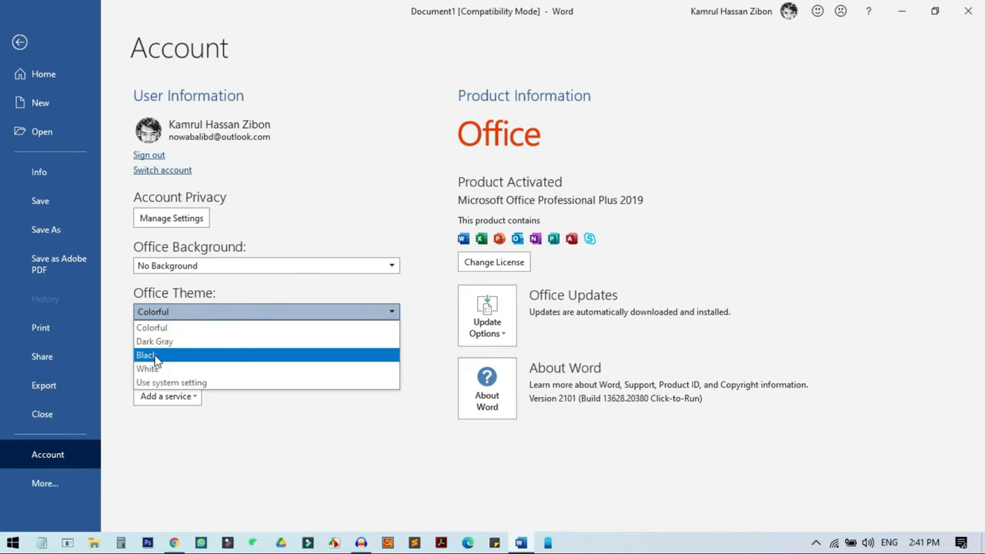
pyautogui.click(147, 355)
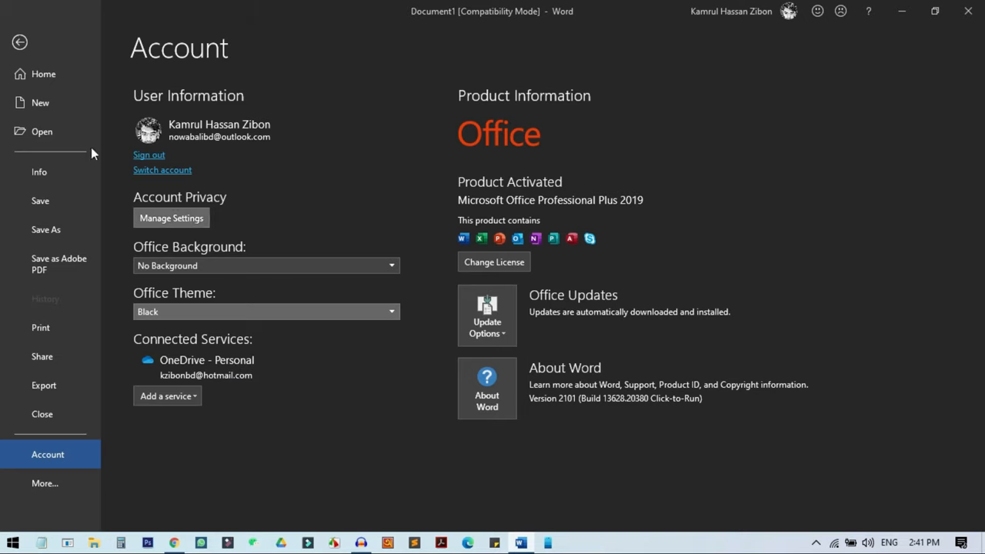
pyautogui.click(23, 42)
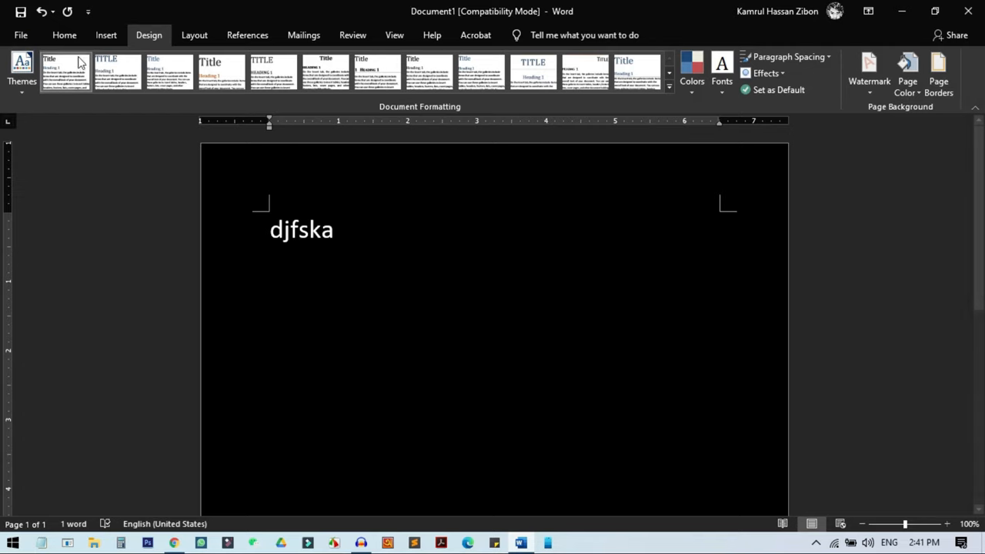
# Return to the Page Color choices to set the page back to No Color.
pyautogui.click(63, 36)
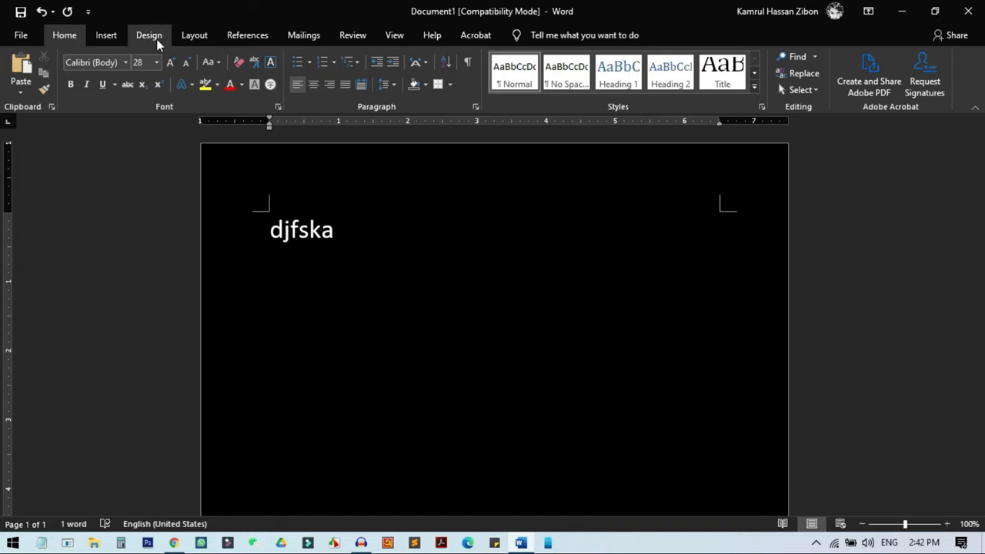
pyautogui.click(148, 34)
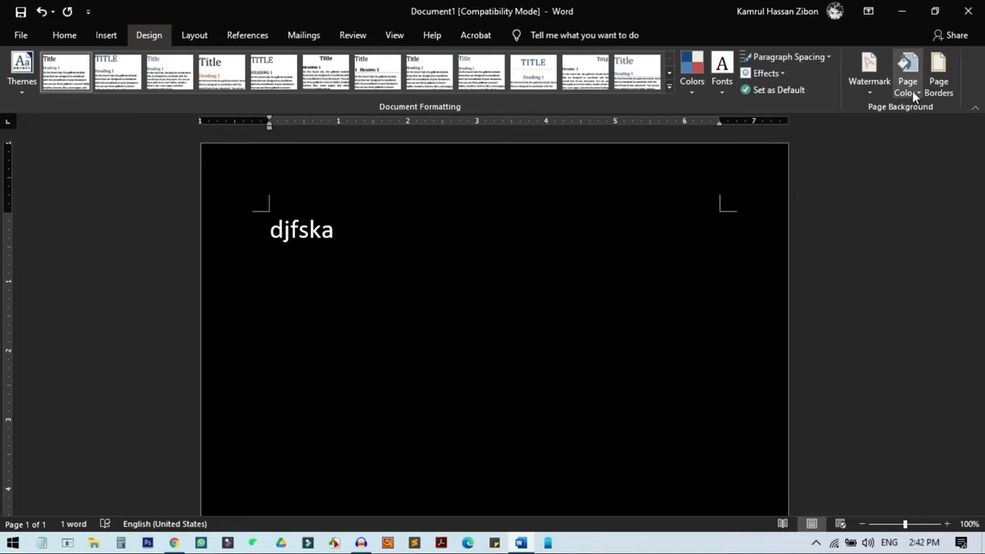
pyautogui.click(909, 69)
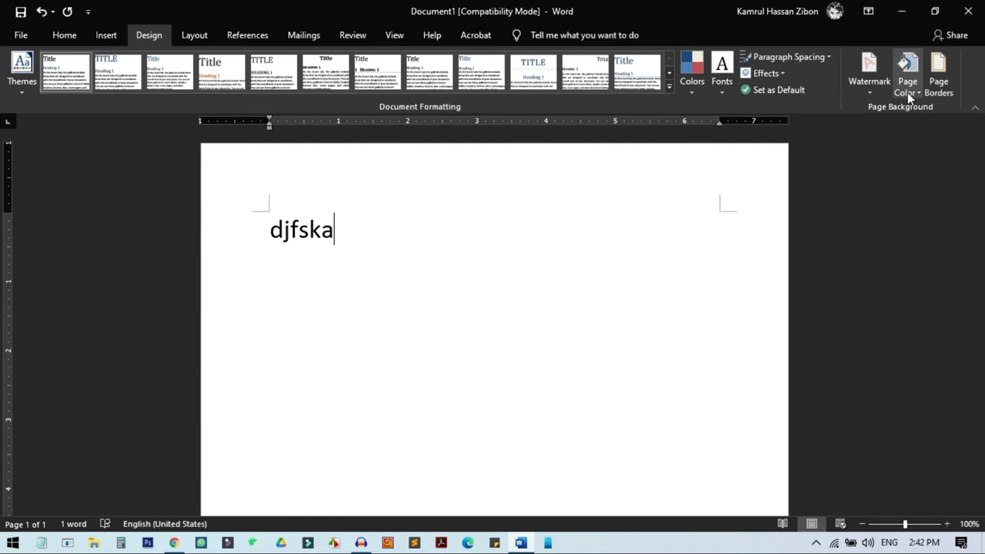
# Preview page colour swatches and set the page background to Black again.
pyautogui.click(909, 73)
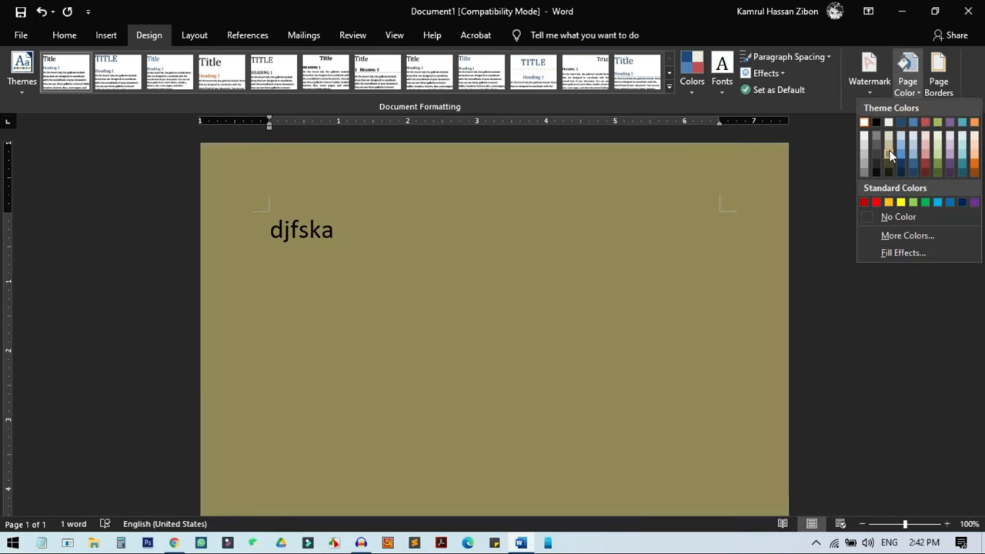
pyautogui.moveTo(896, 159)
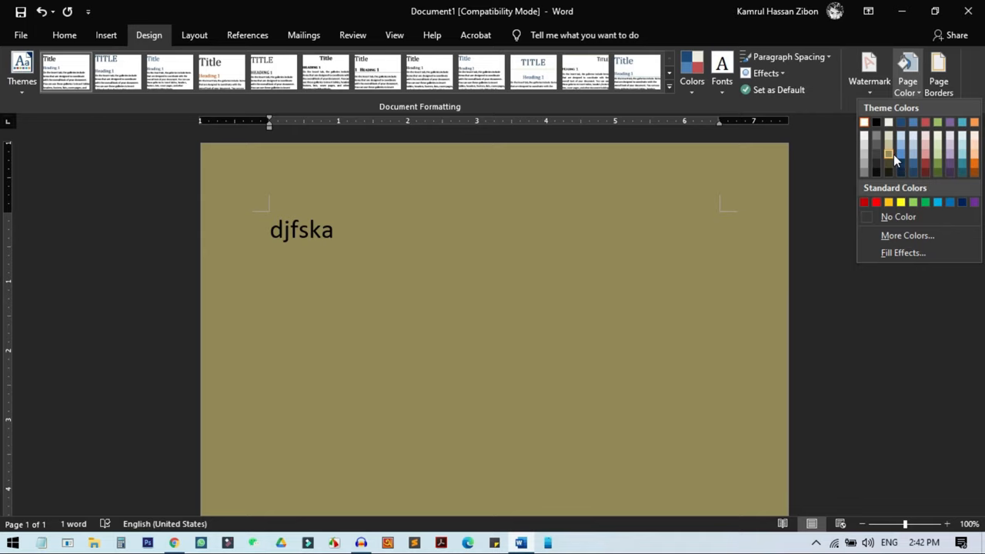
pyautogui.click(867, 123)
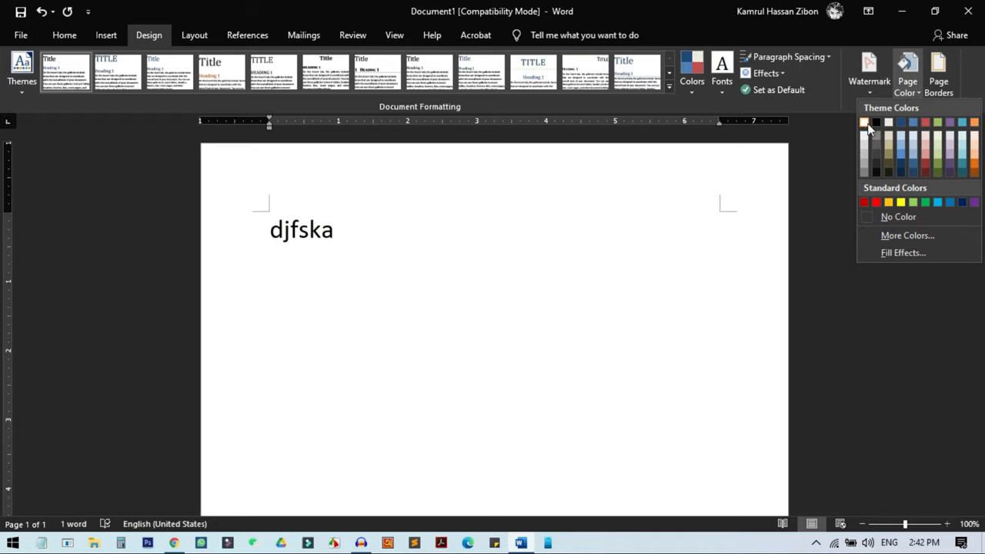
pyautogui.click(871, 122)
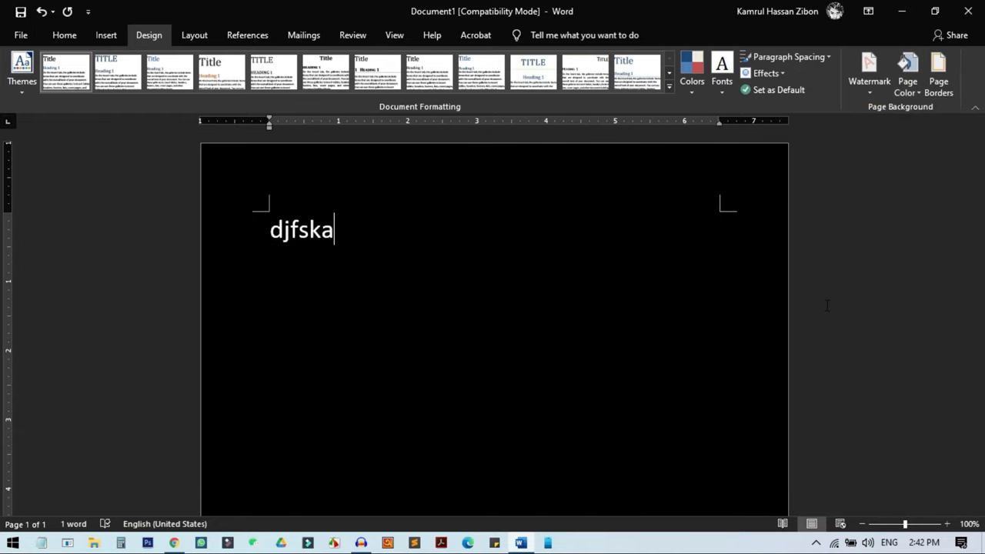